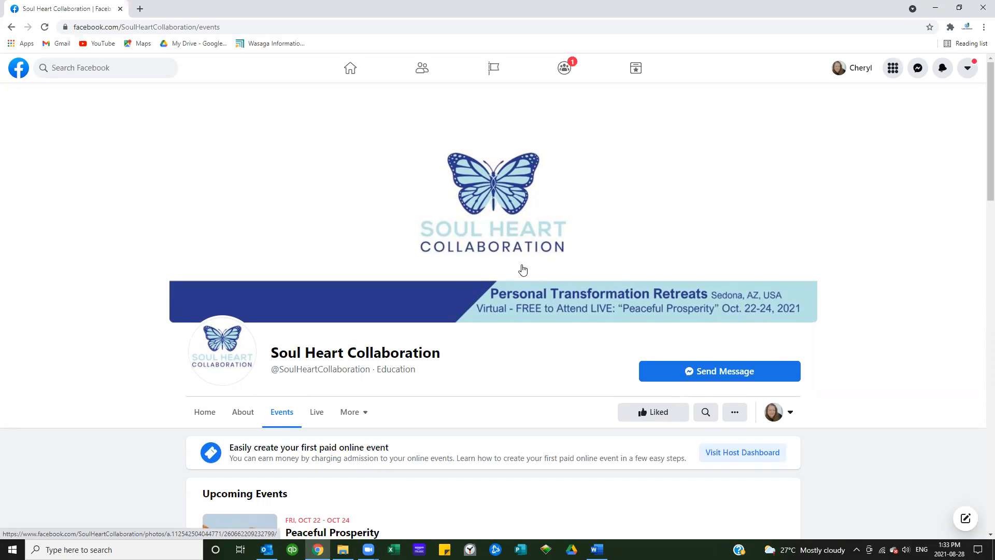
Show the Soul Heart Collaboration page's Events list and bring the Personal Brand Prosperity event into view.
scroll(down, 3)
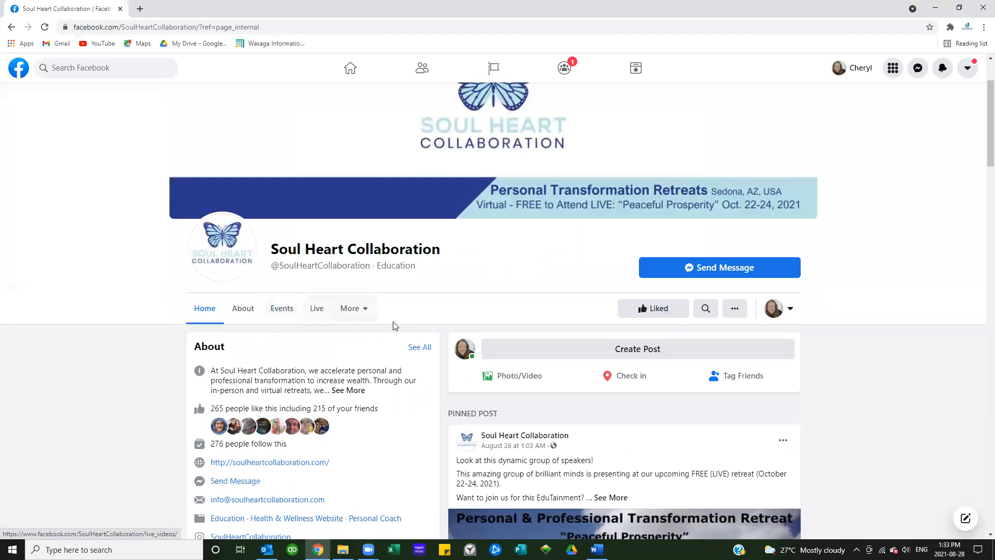
click(281, 308)
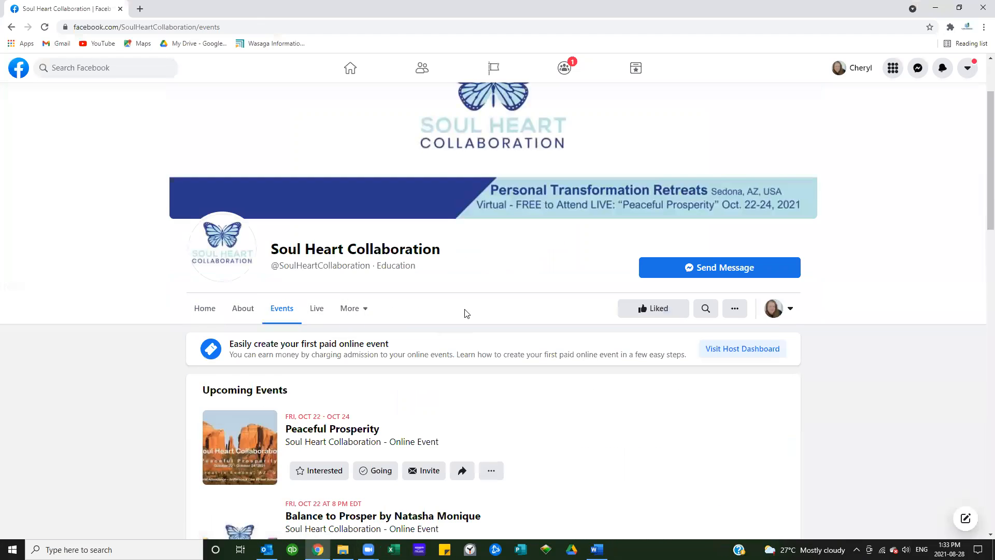
scroll(down, 3)
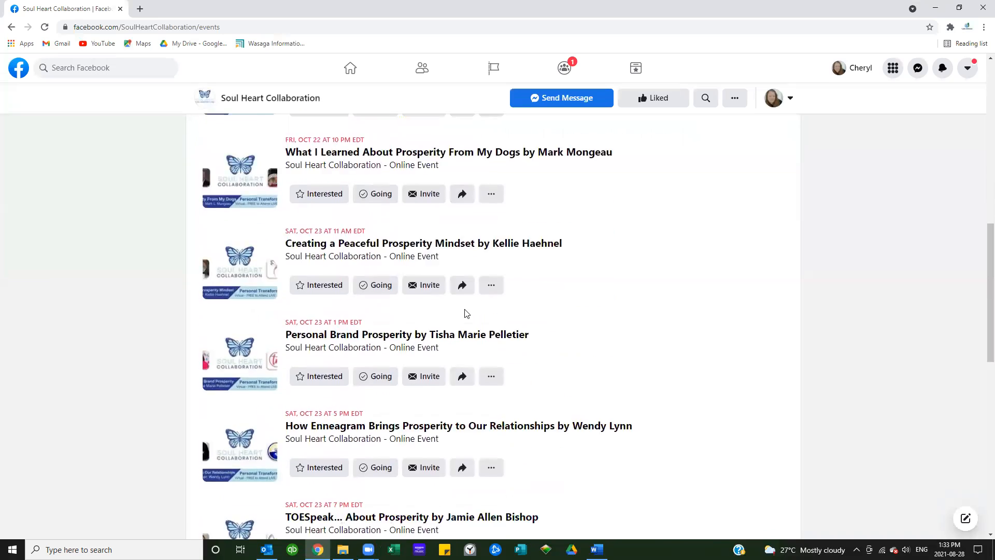
scroll(down, 3)
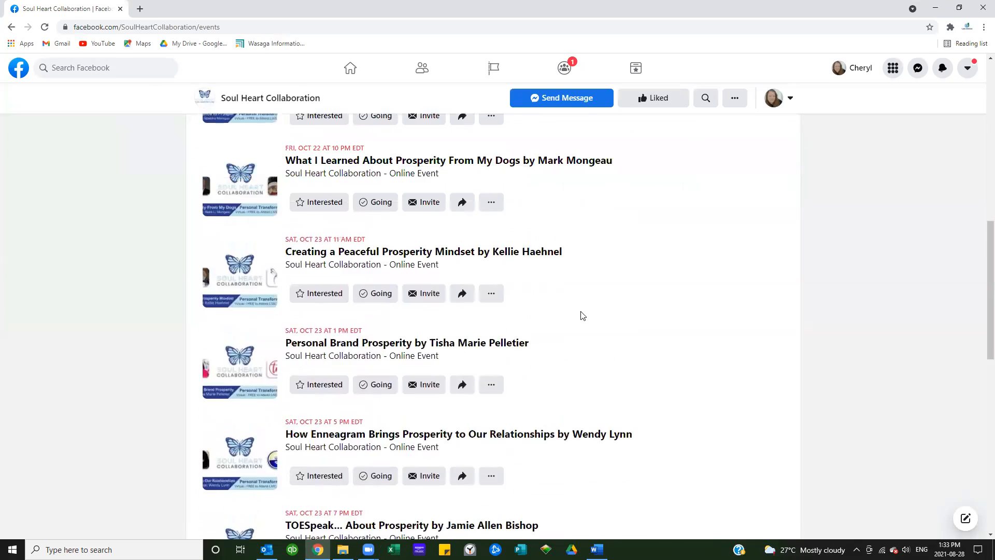
scroll(up, 3)
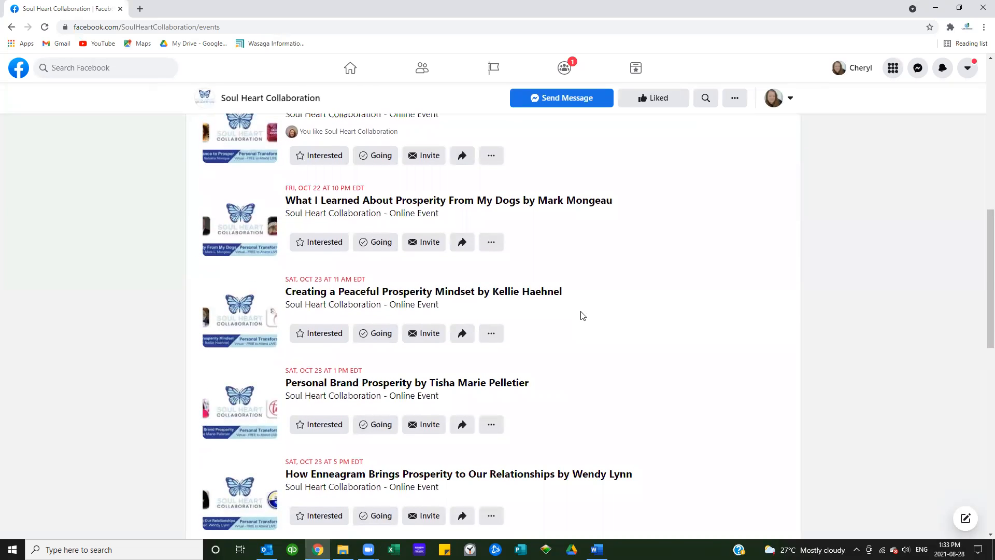
mouse_move(474, 369)
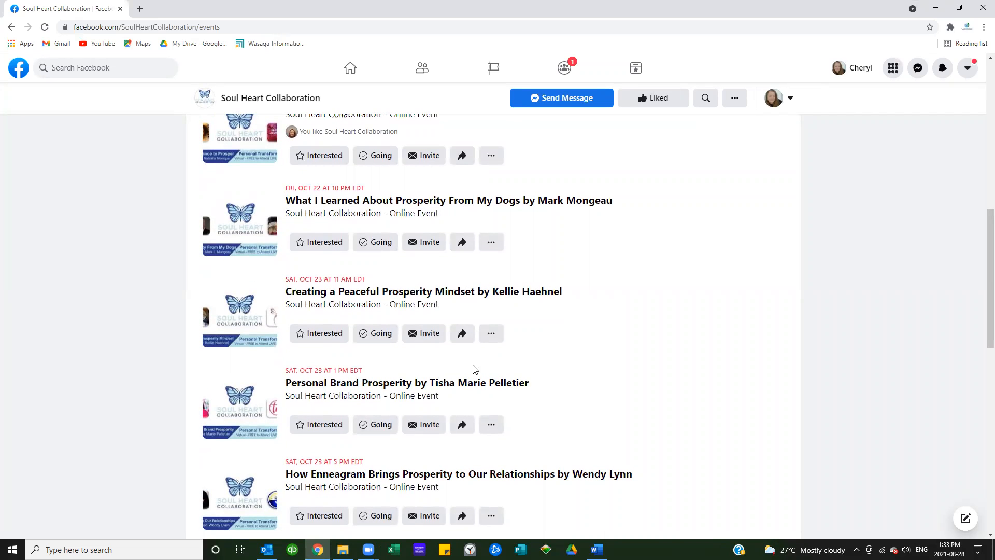
Open the Personal Brand Prosperity event's details page from the events list.
click(406, 383)
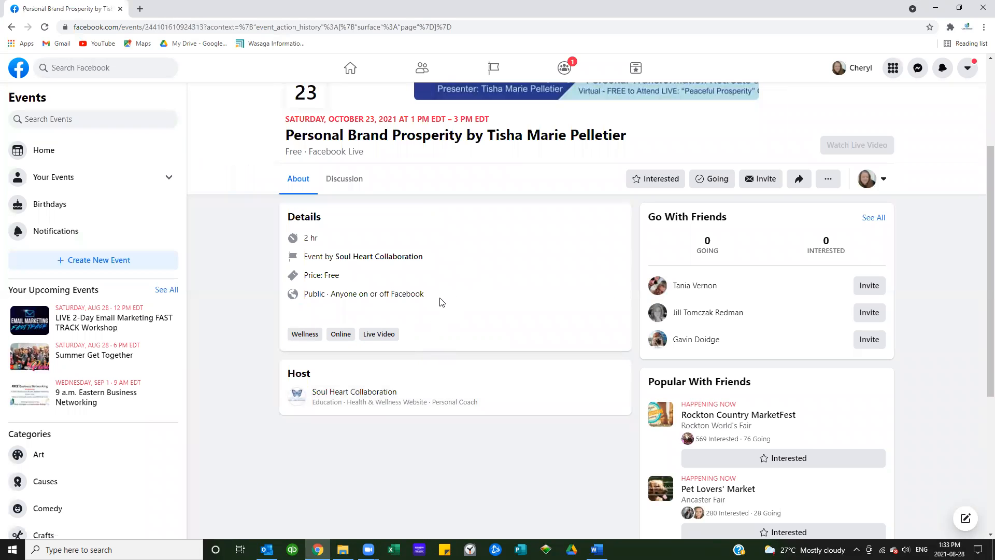
mouse_move(566, 246)
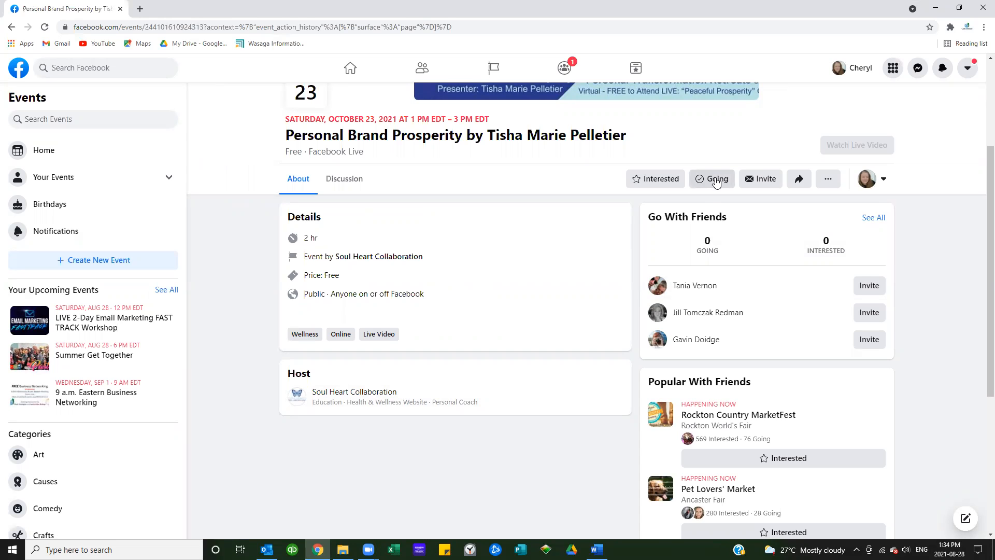
mouse_move(759, 187)
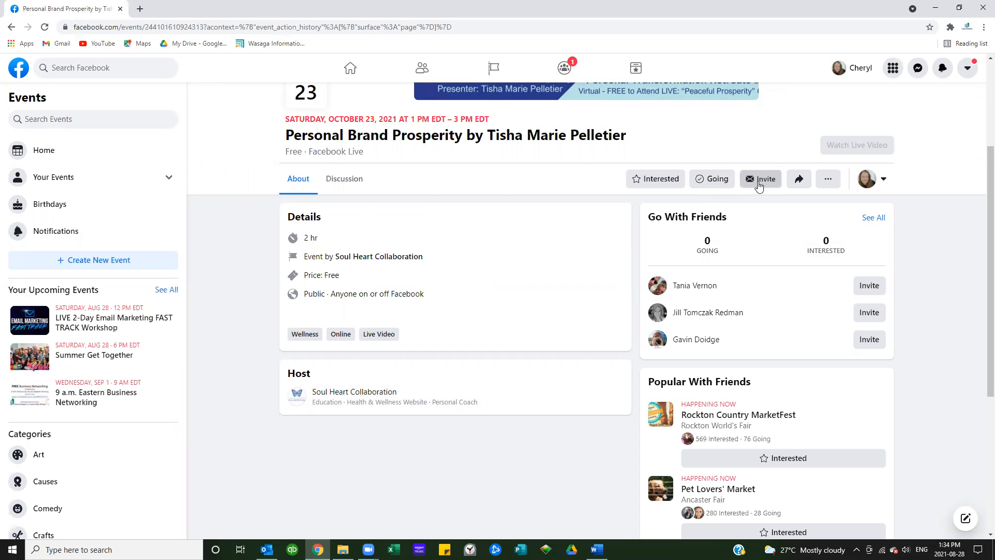
click(761, 178)
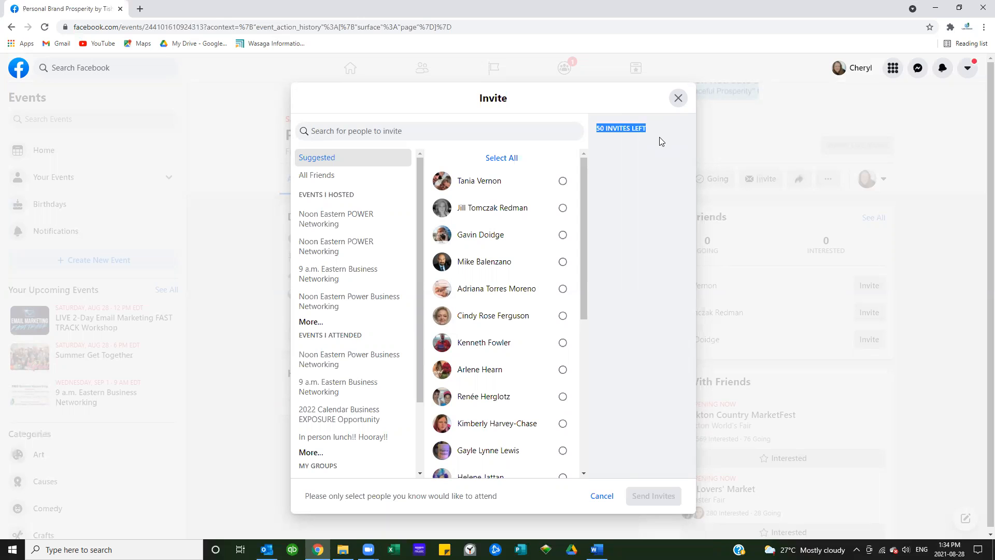
mouse_move(678, 98)
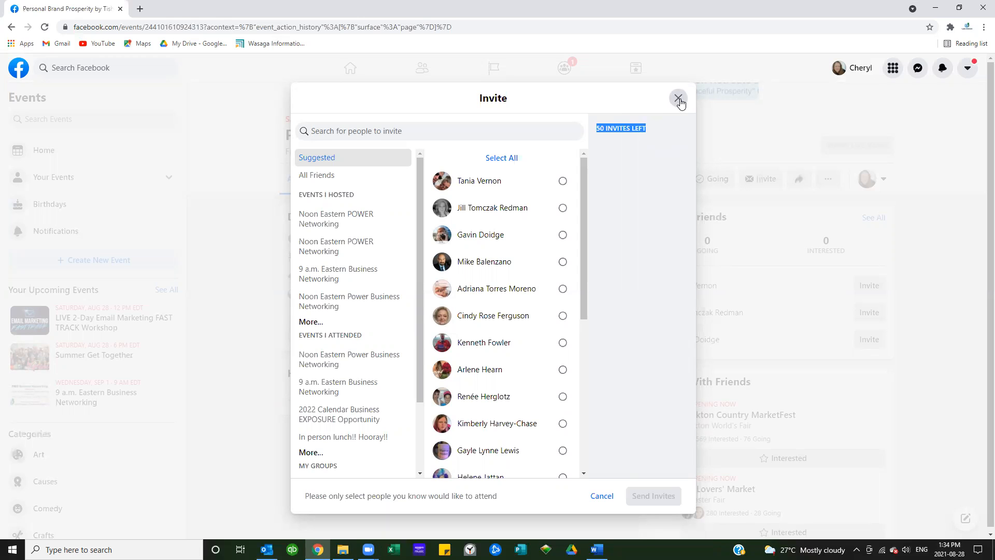
click(678, 99)
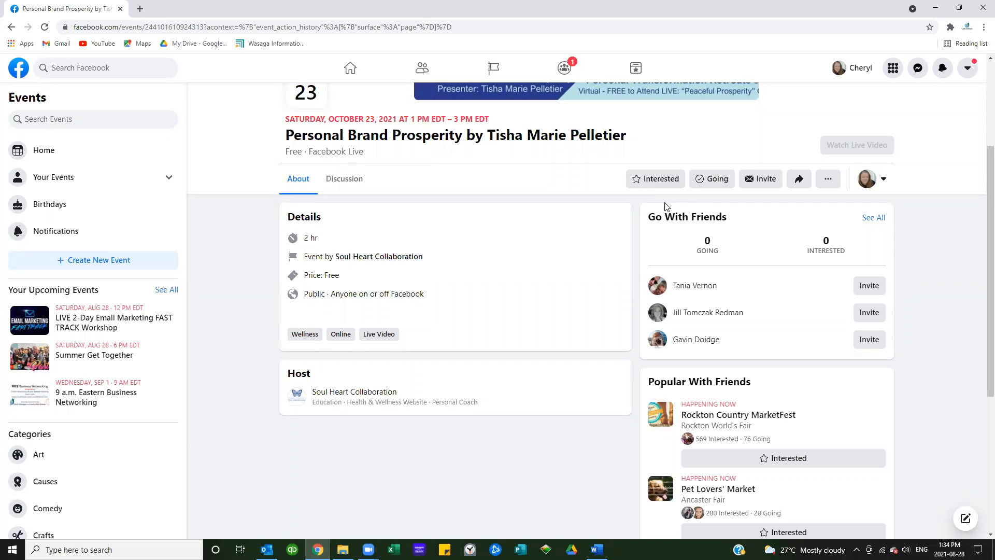
mouse_move(427, 259)
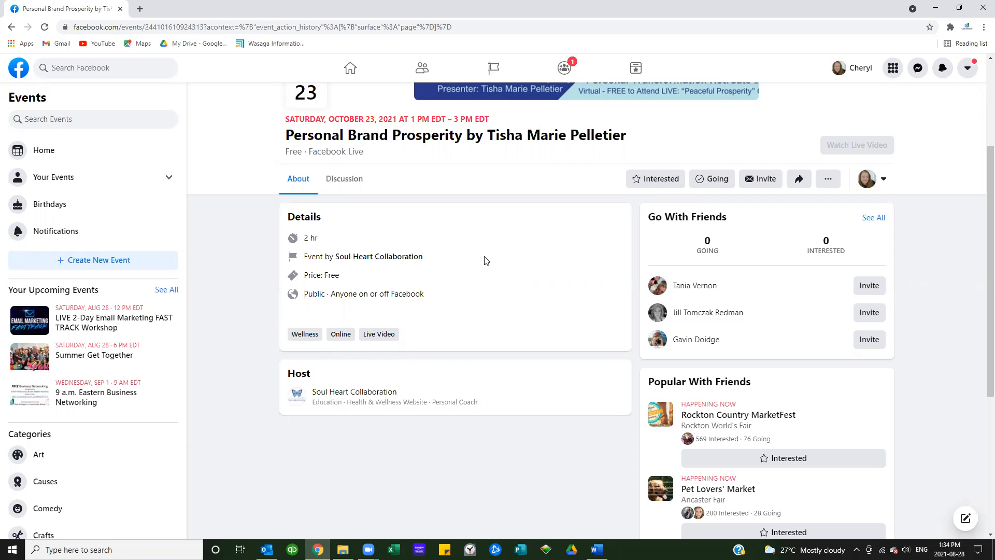
mouse_move(799, 178)
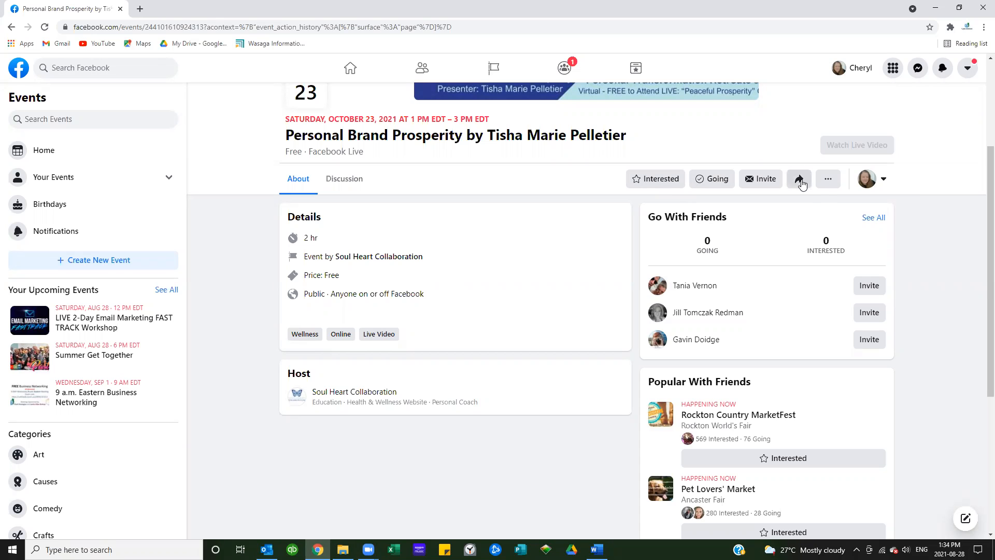
Bring up the event's Share menu with its News Feed, Messenger, page and group options.
click(800, 178)
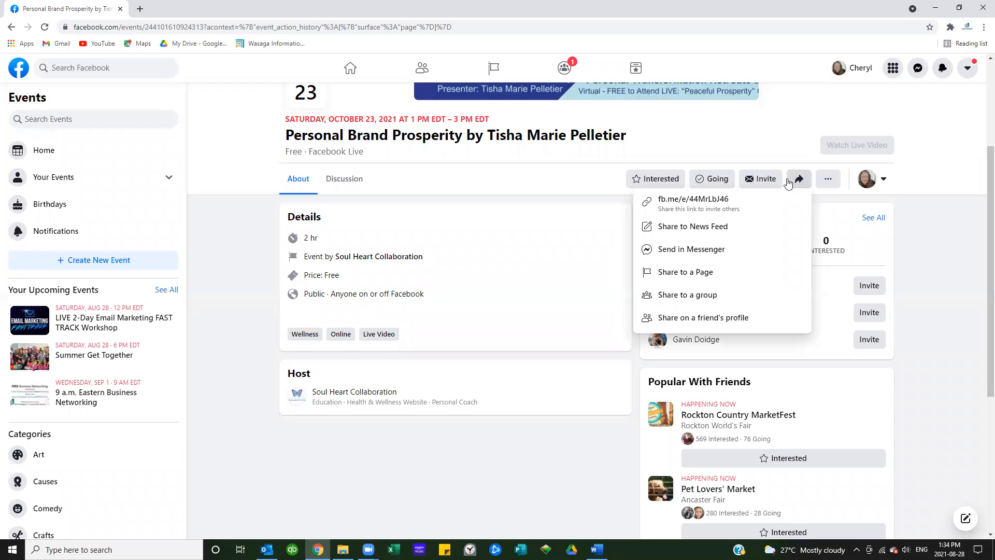
mouse_move(703, 240)
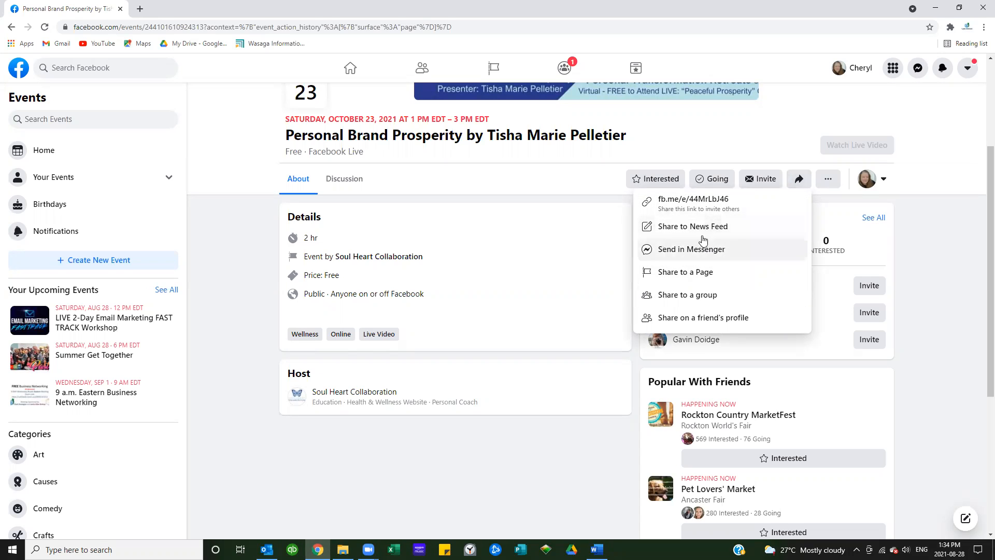
mouse_move(688, 229)
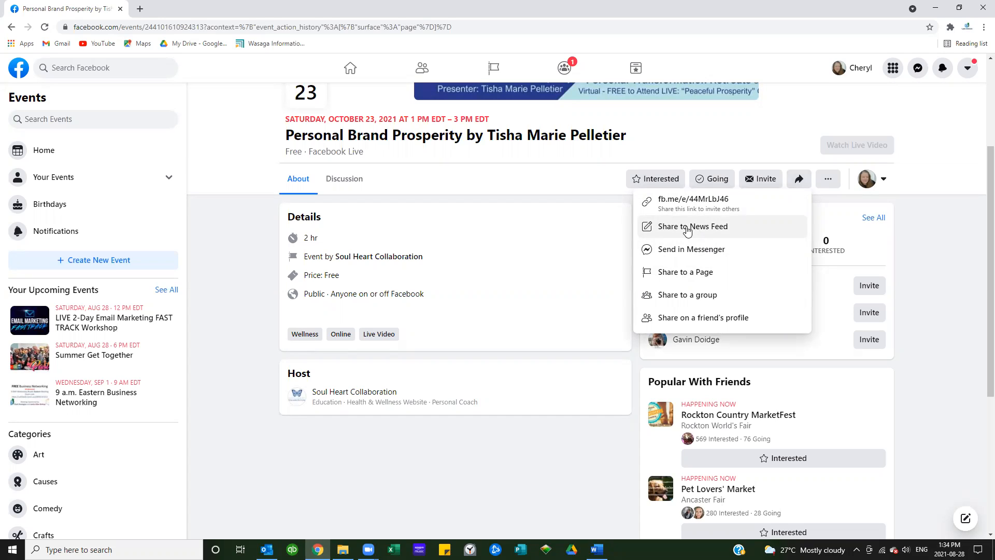
mouse_move(689, 257)
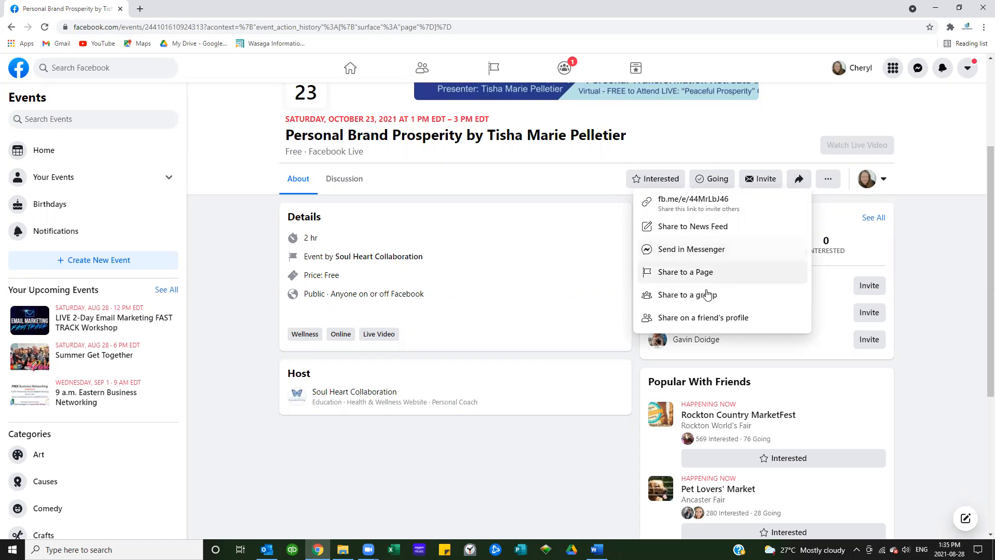
mouse_move(737, 282)
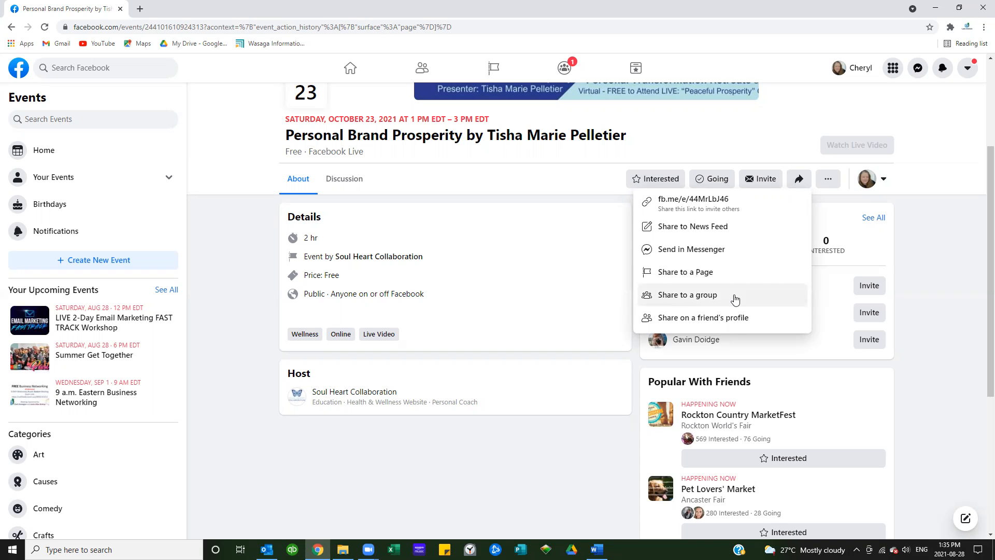
mouse_move(725, 302)
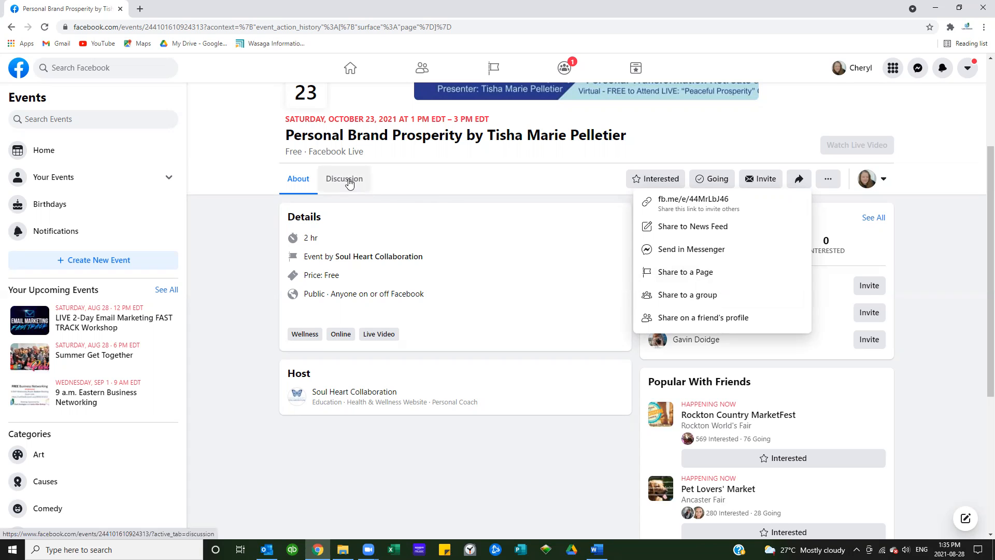
Switch the event page to its Discussion section and look over the host's recent activity posts.
click(344, 178)
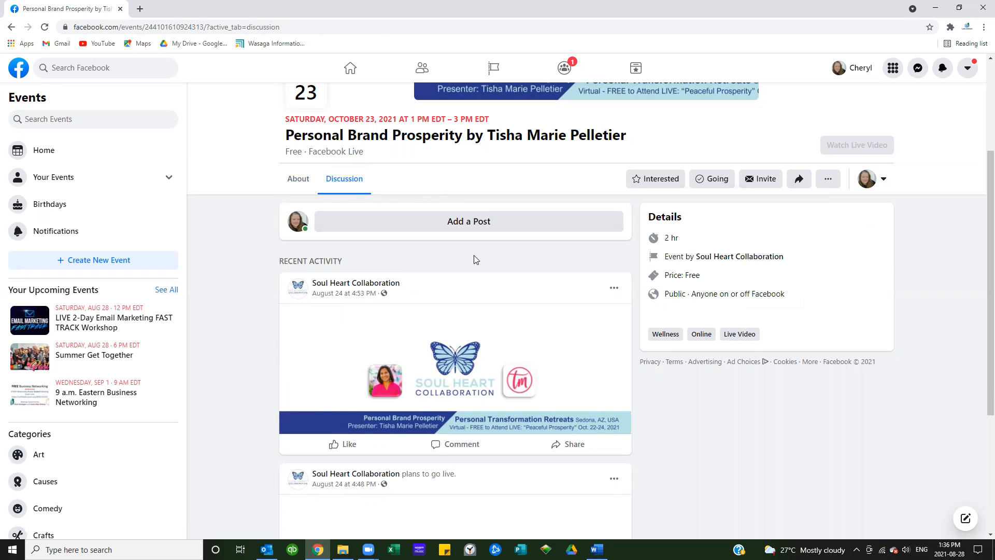
mouse_move(479, 249)
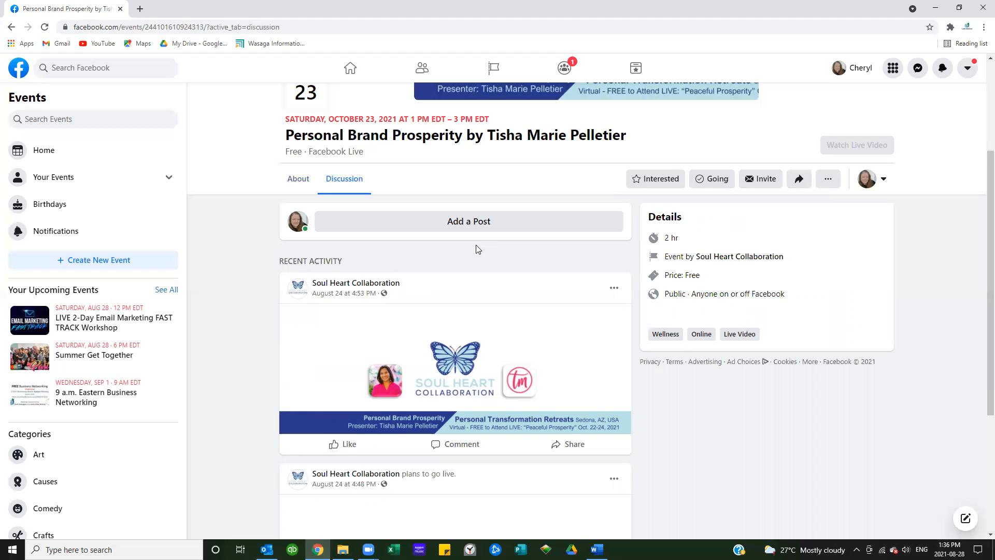
mouse_move(501, 275)
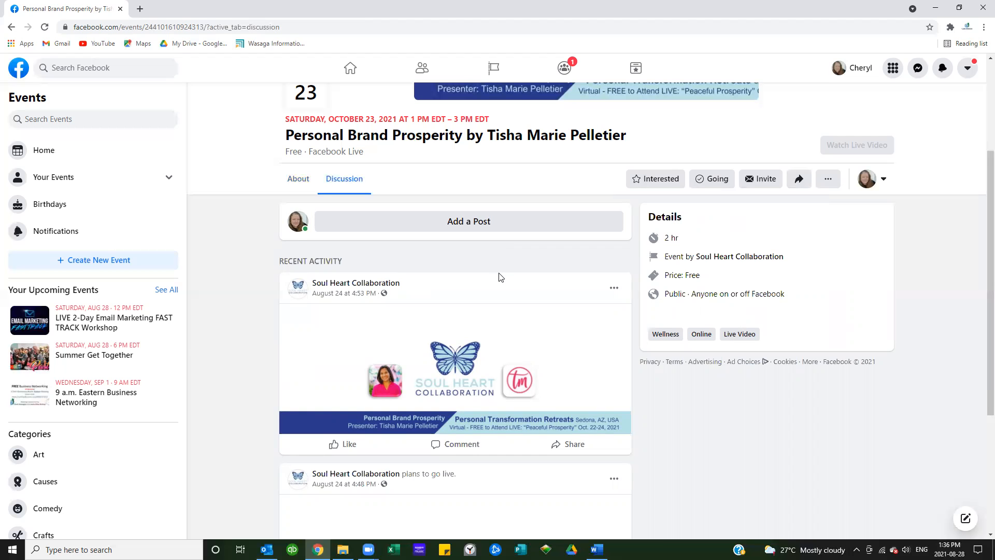
scroll(up, 3)
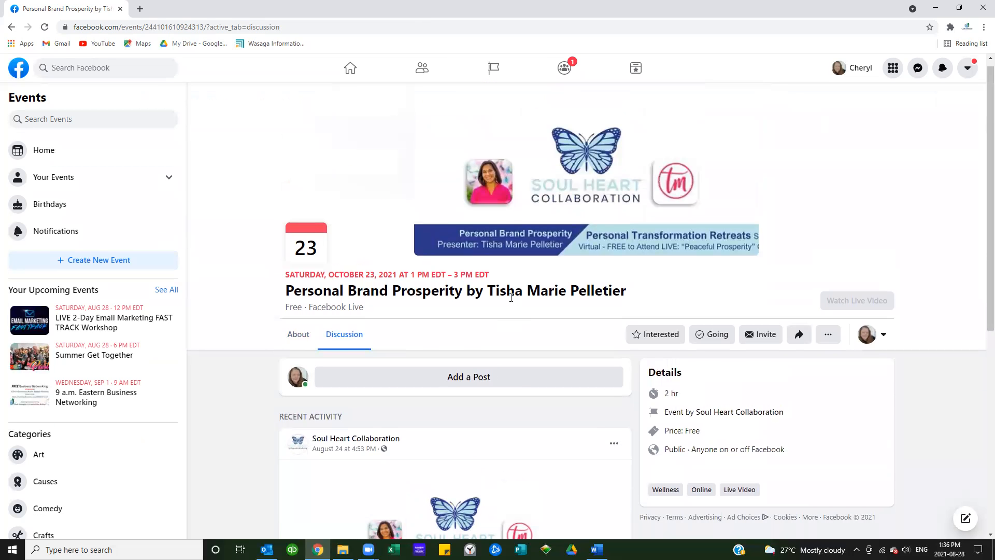
scroll(down, 3)
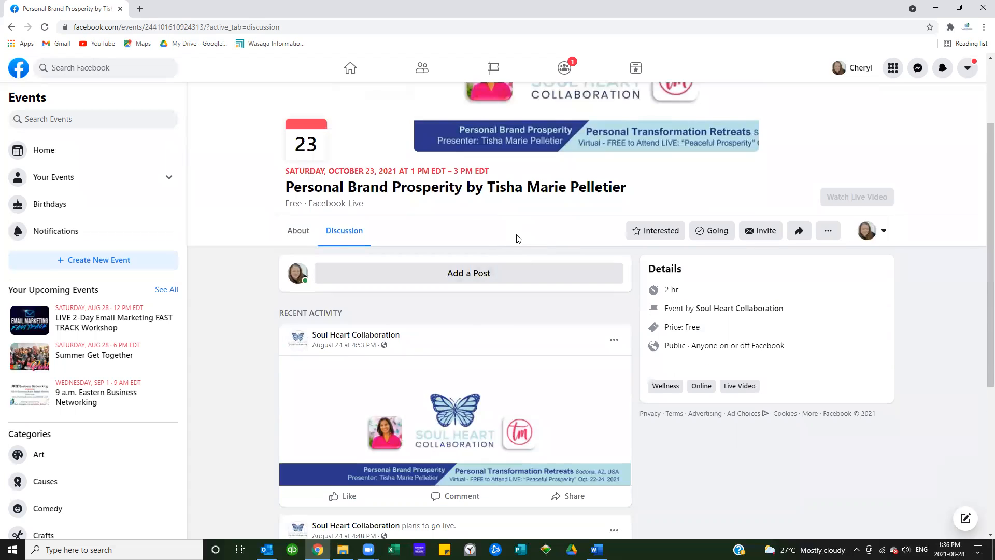